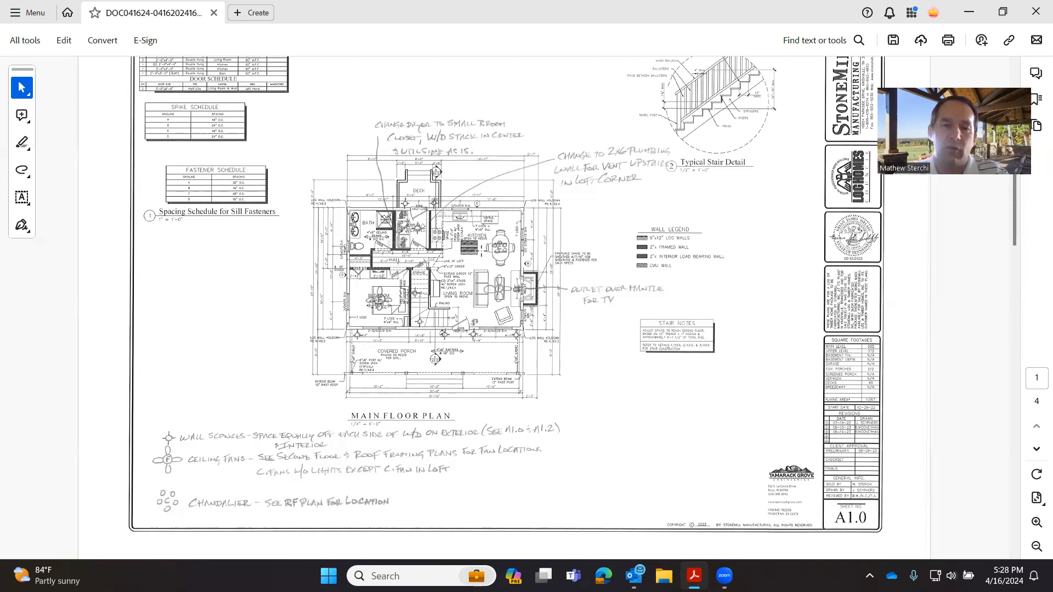
scroll(down, 3)
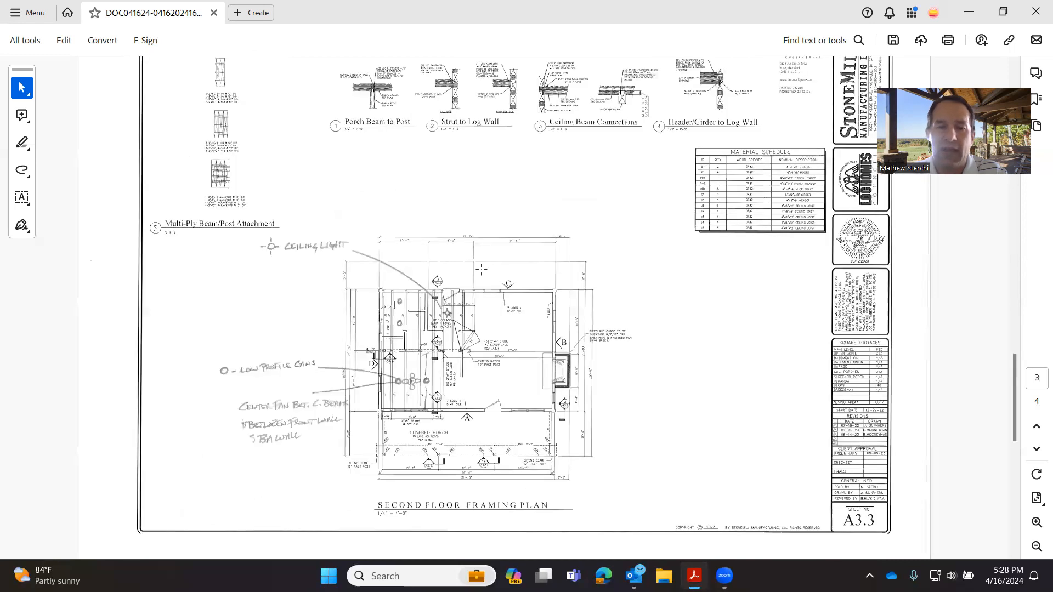